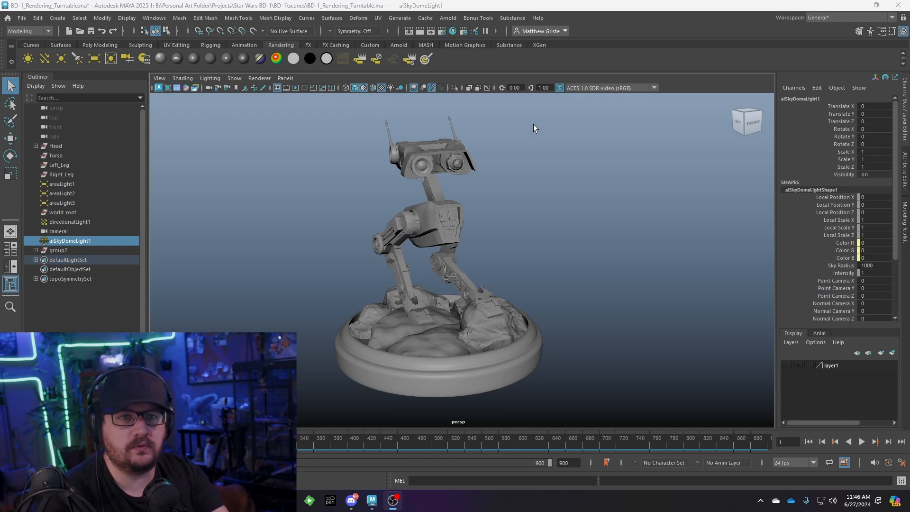
Step: Orbit and dolly the perspective view around the BD-1 droid and its lights
left_click_drag(522, 232, 407, 232)
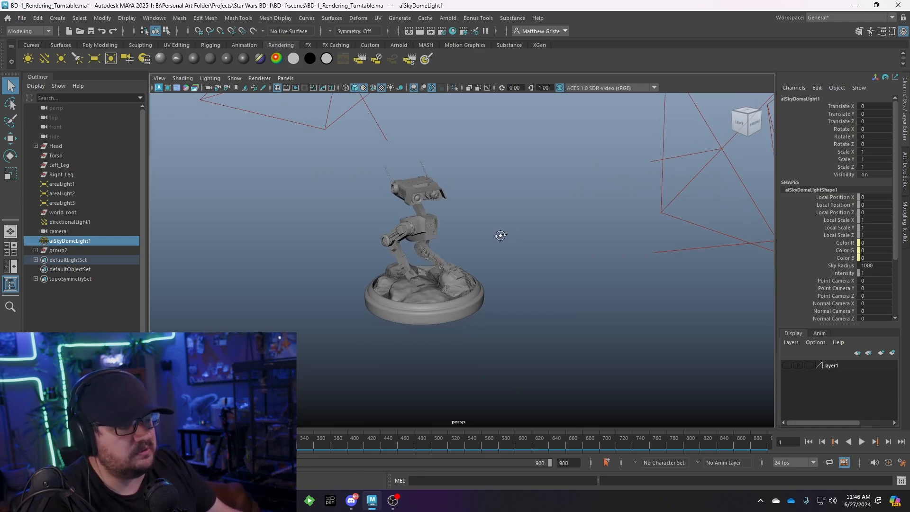
left_click_drag(500, 235, 487, 240)
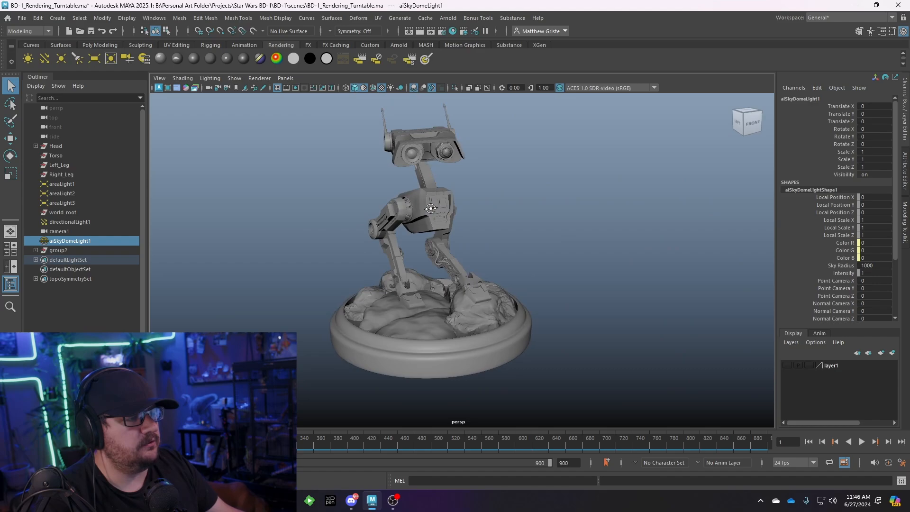
left_click_drag(430, 208, 605, 227)
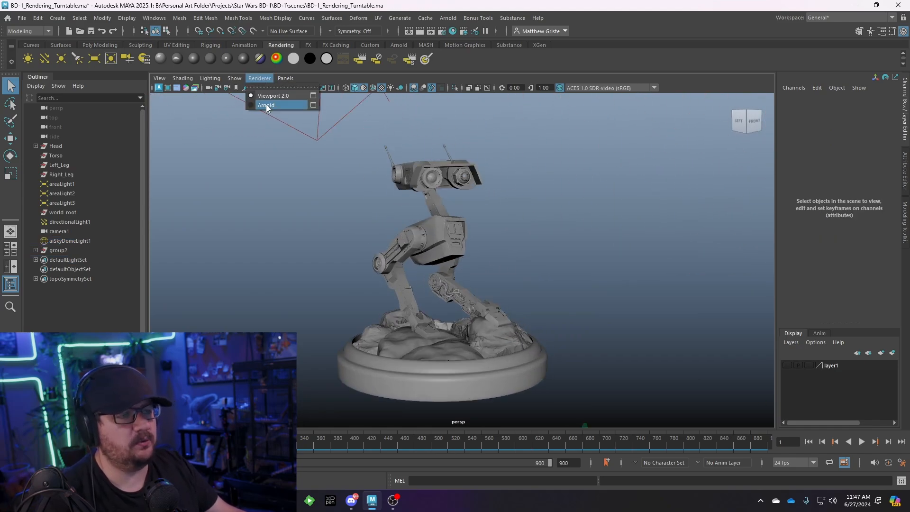
Step: Switch the viewport to live Arnold rendering of the textured droid
left_click(267, 105)
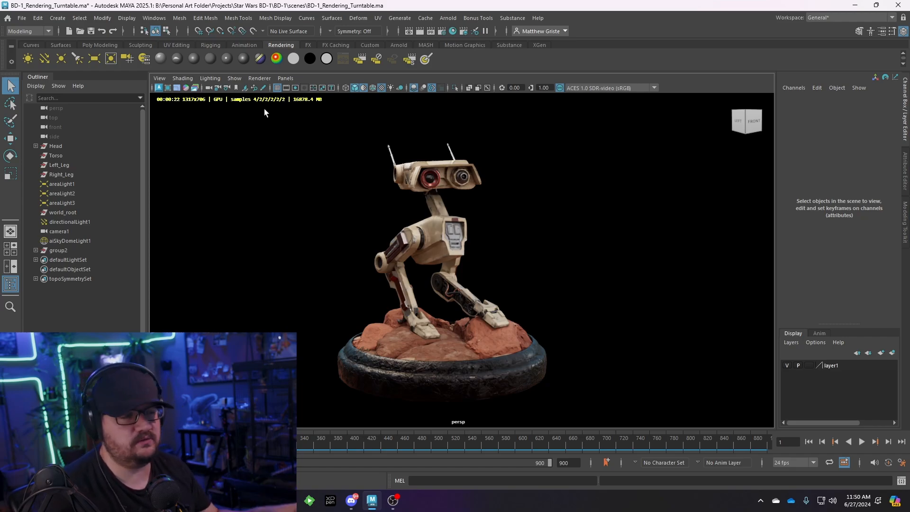
left_click(258, 78)
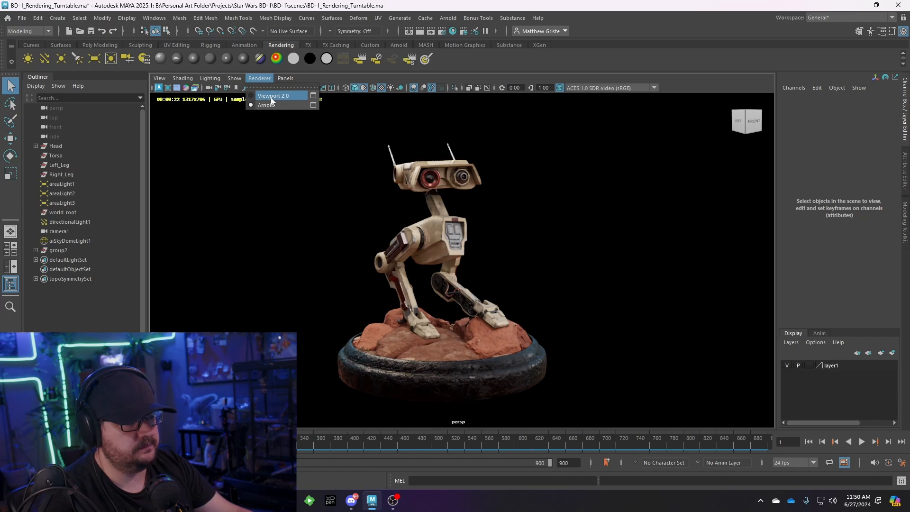
Step: Return the viewport to Viewport 2.0 grey shading and orbit around the droid
left_click(273, 94)
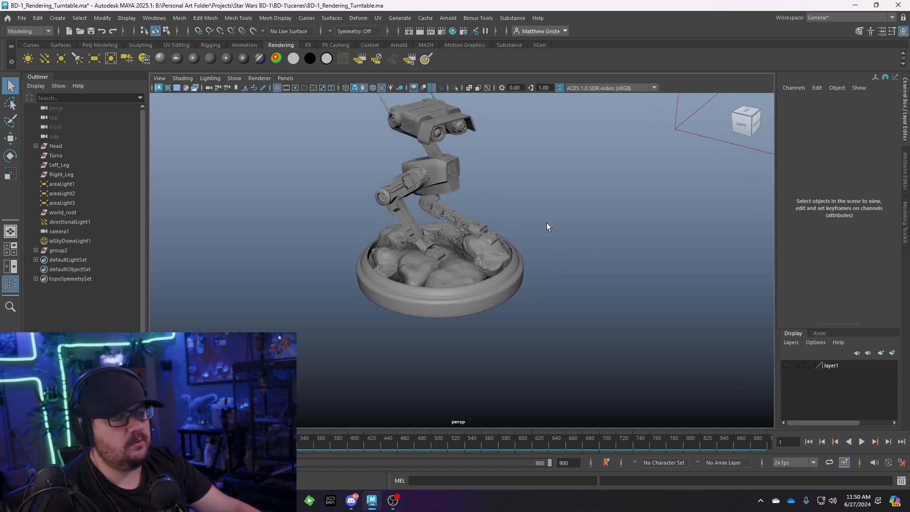
left_click_drag(546, 226, 538, 314)
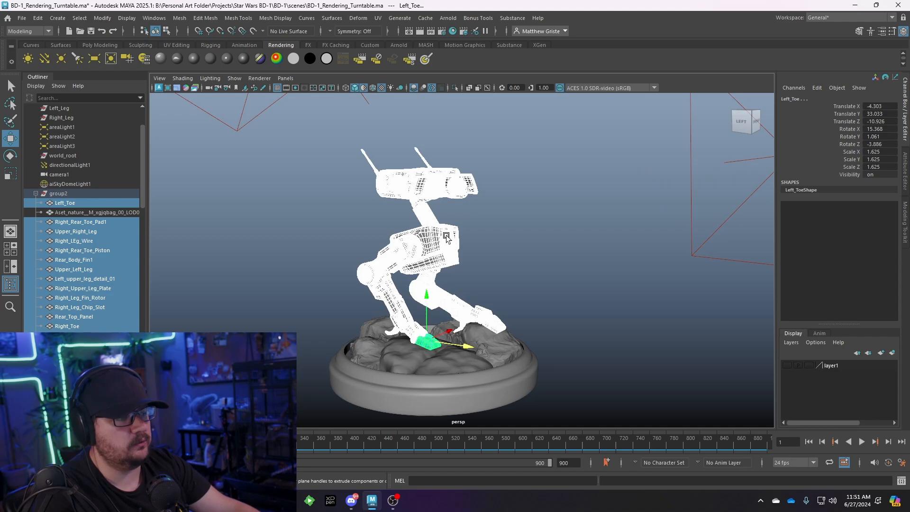
Step: Assign a new aiStandardSurface to the droid parts and rename it UV_Display
right_click(446, 235)
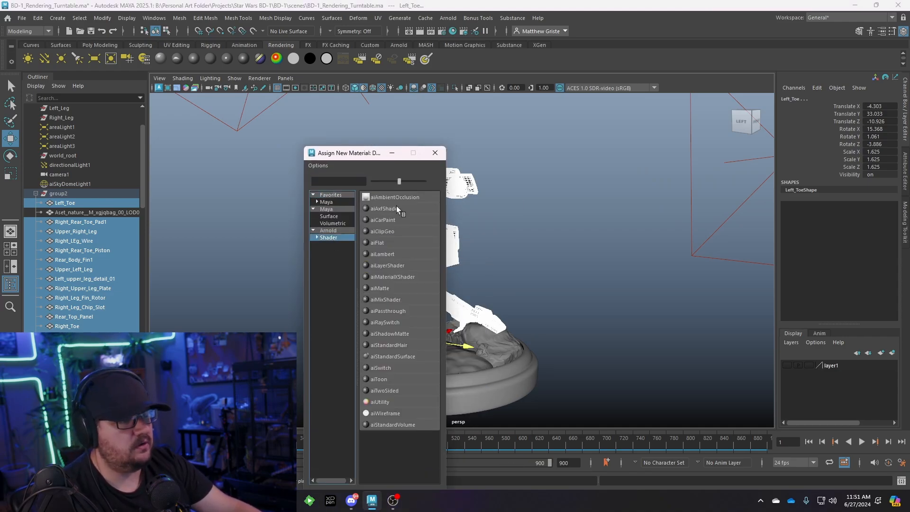
mouse_move(393, 362)
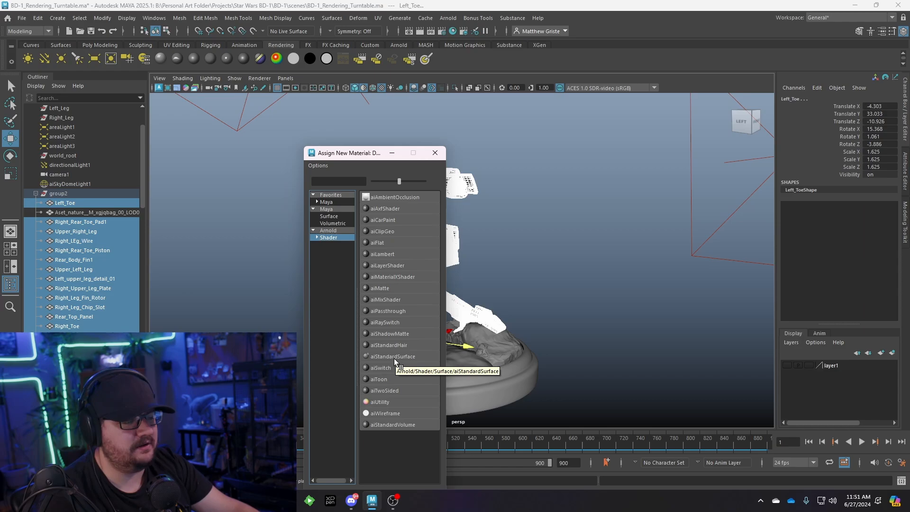
left_click(393, 344)
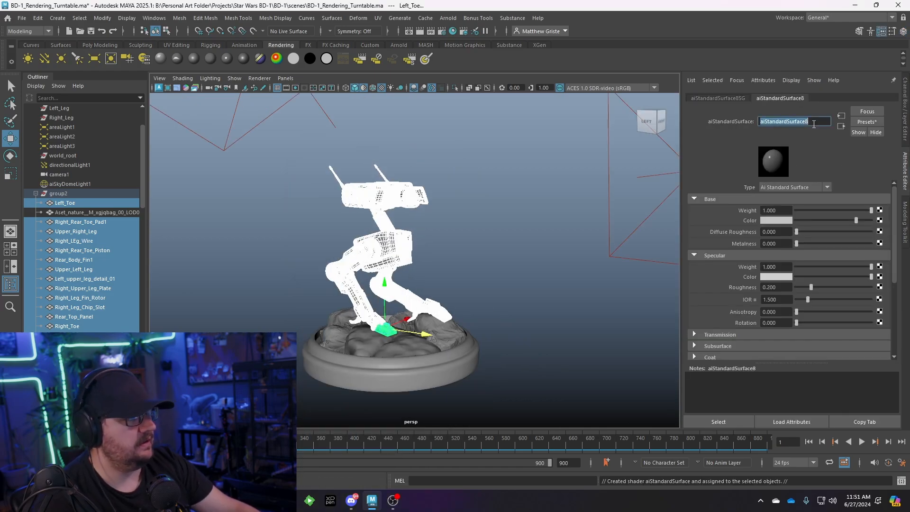
type("UV")
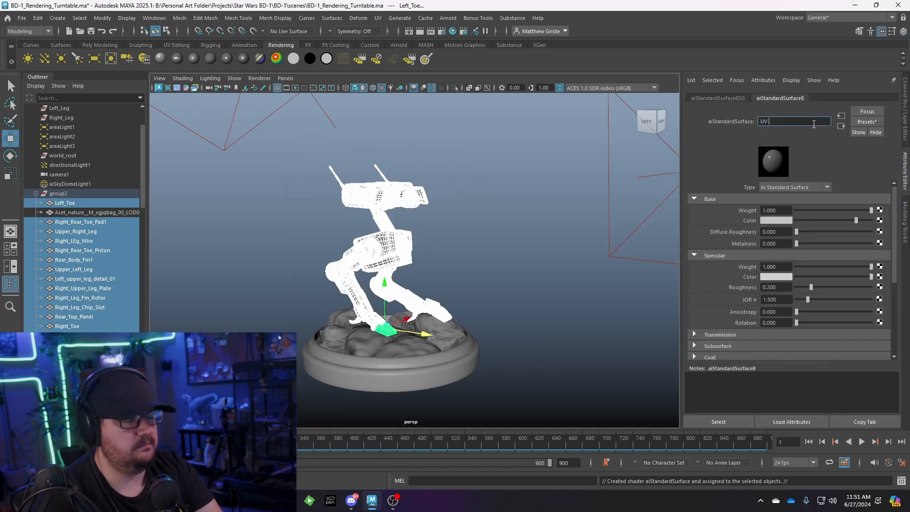
type("Dispo")
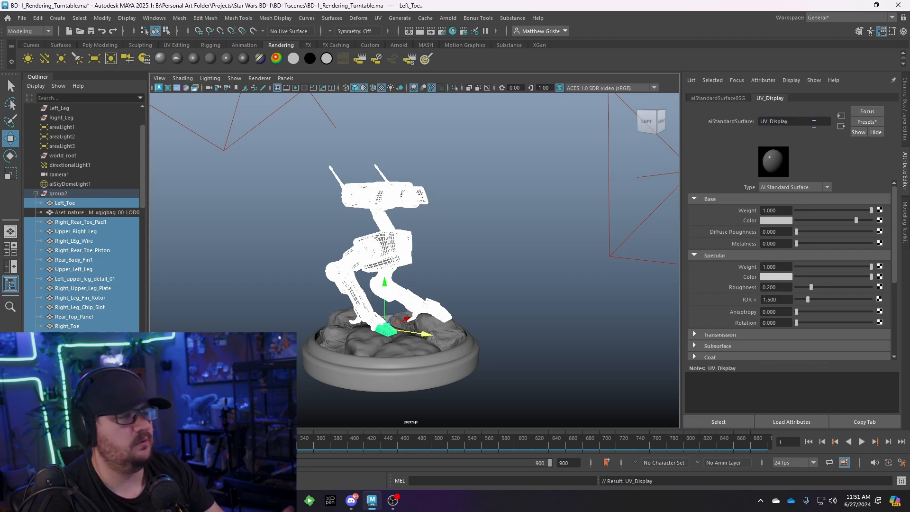
mouse_move(743, 270)
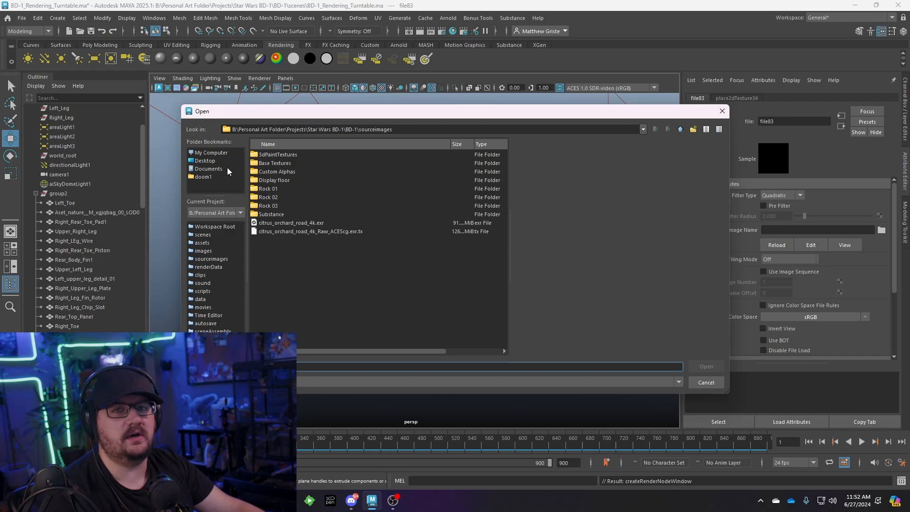
mouse_move(227, 172)
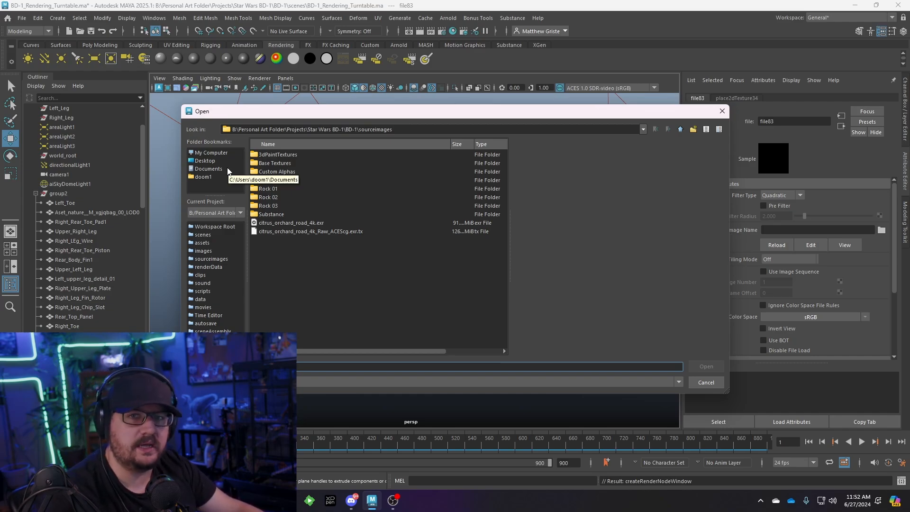
Step: Load Grid_2K_Multi.png from B:\Texture Library\UV as the file texture image
left_click(211, 152)
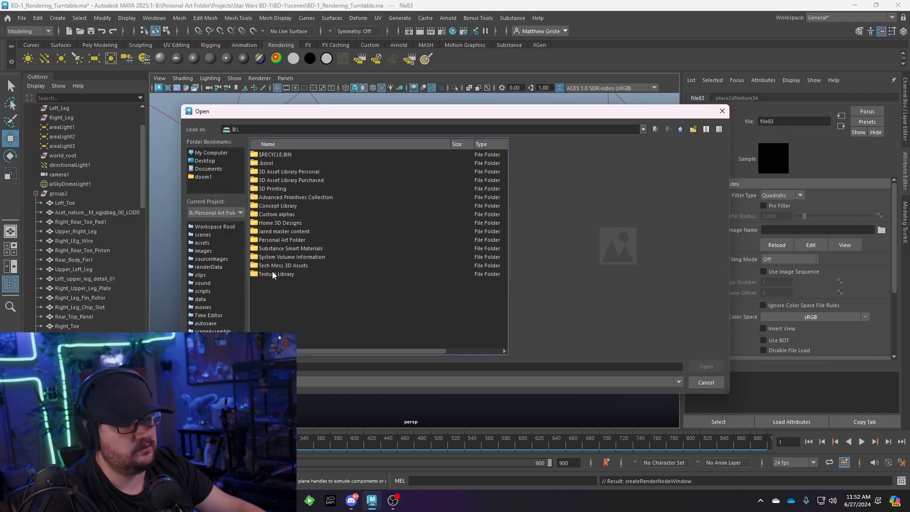
double_click(278, 273)
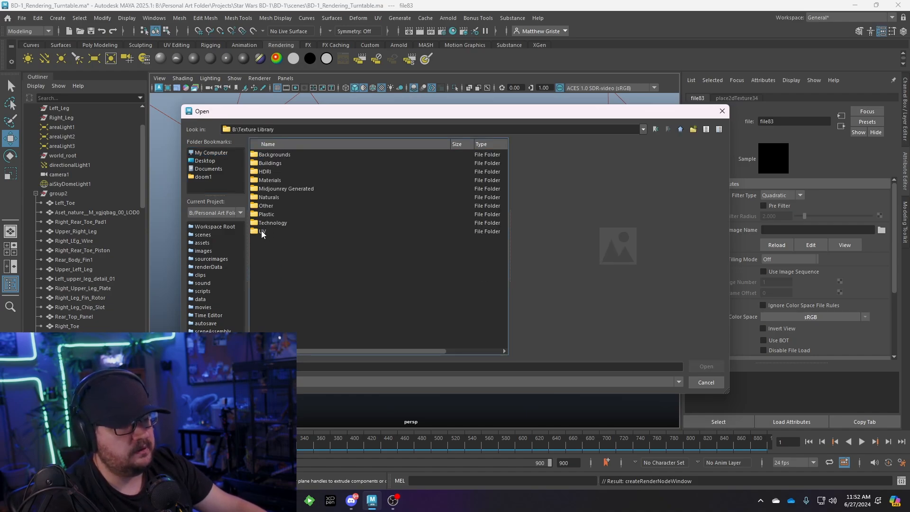
double_click(263, 231)
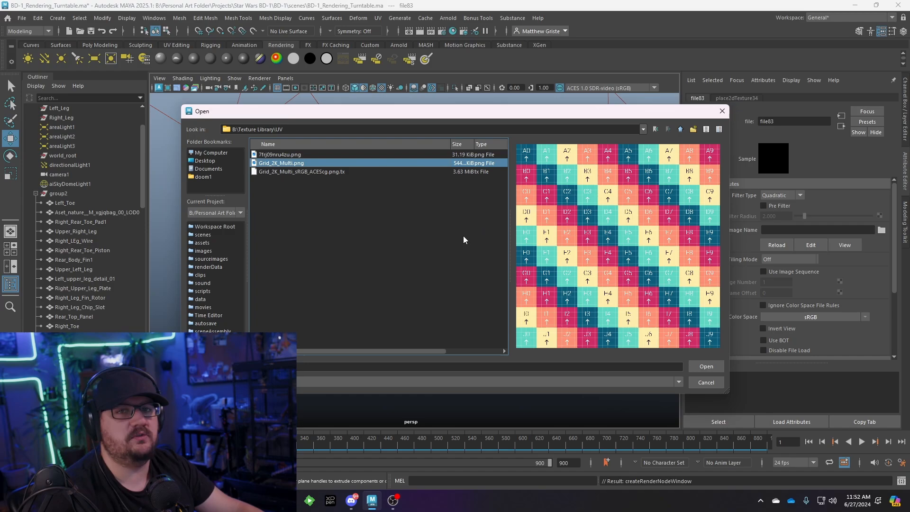
left_click(706, 366)
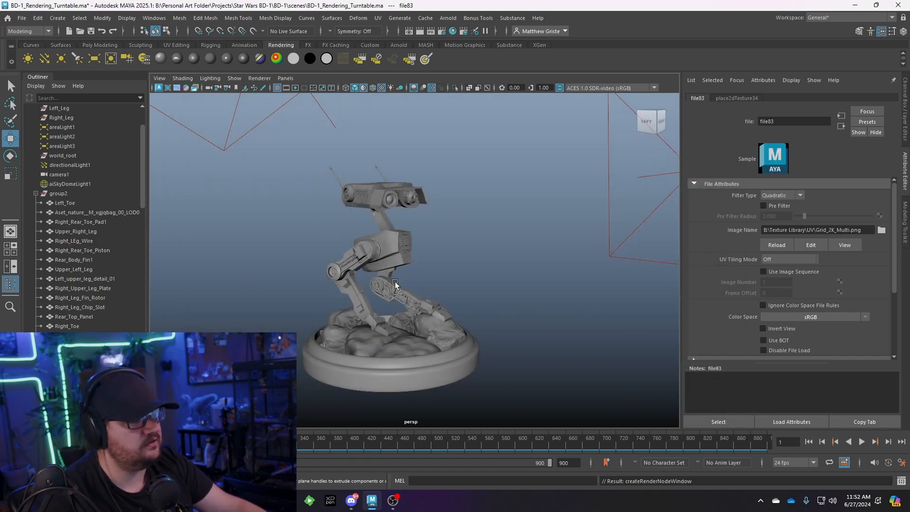
Step: Render the viewport live with Arnold to show the UV checker grid on the droid
left_click(260, 77)
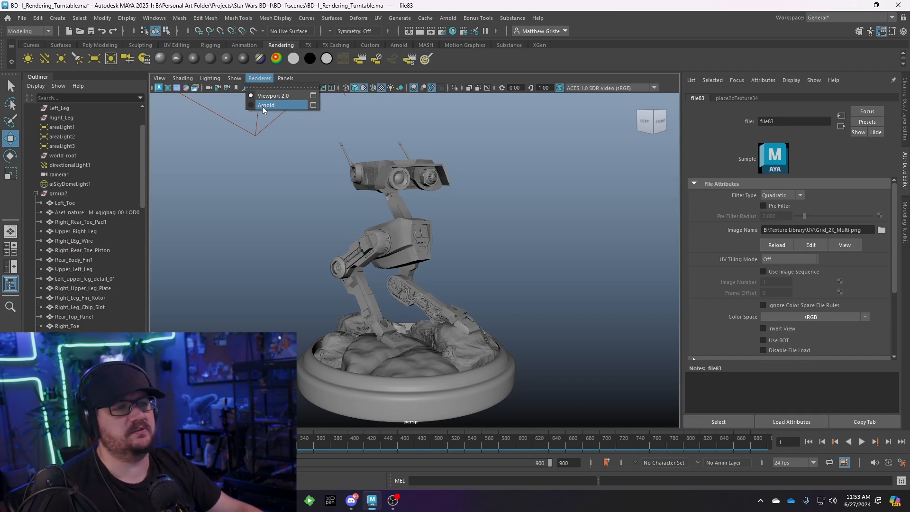
left_click(266, 105)
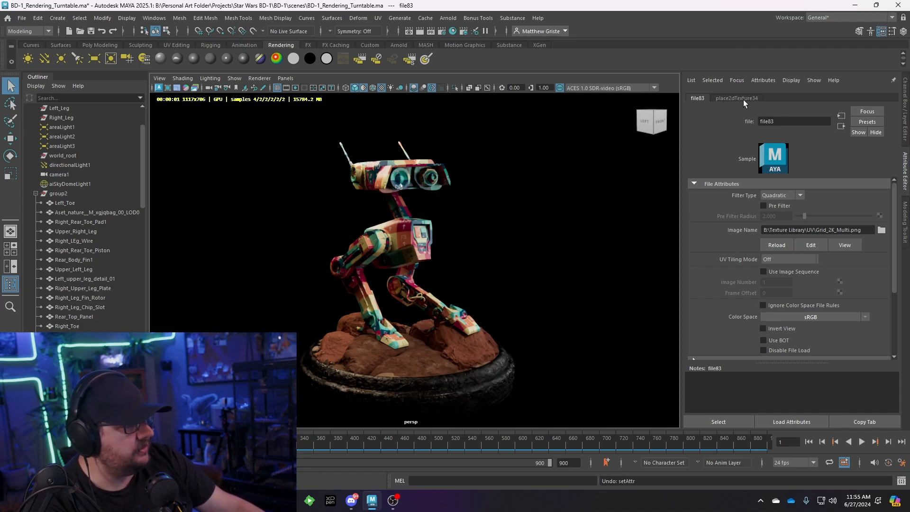
Step: Set the place2dTexture Repeat UV to 4, 4, then return to Viewport 2.0 shading
left_click(736, 97)
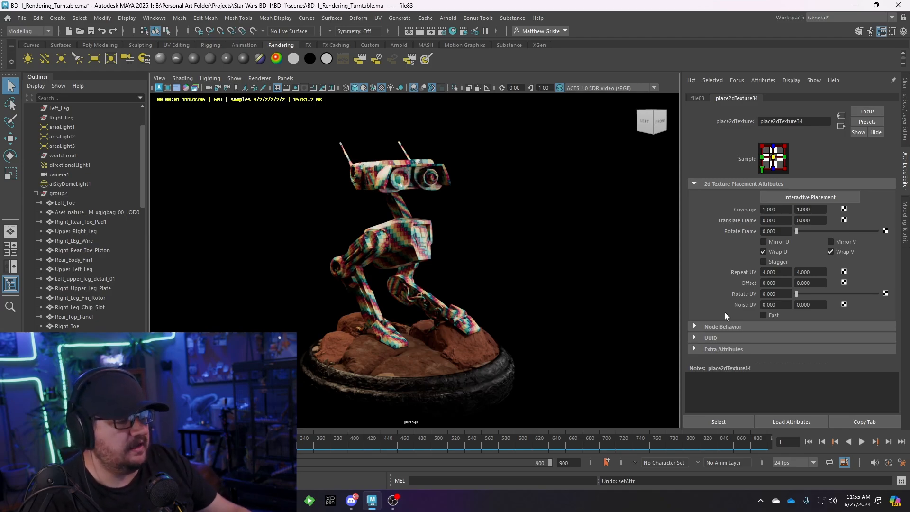
mouse_move(393, 324)
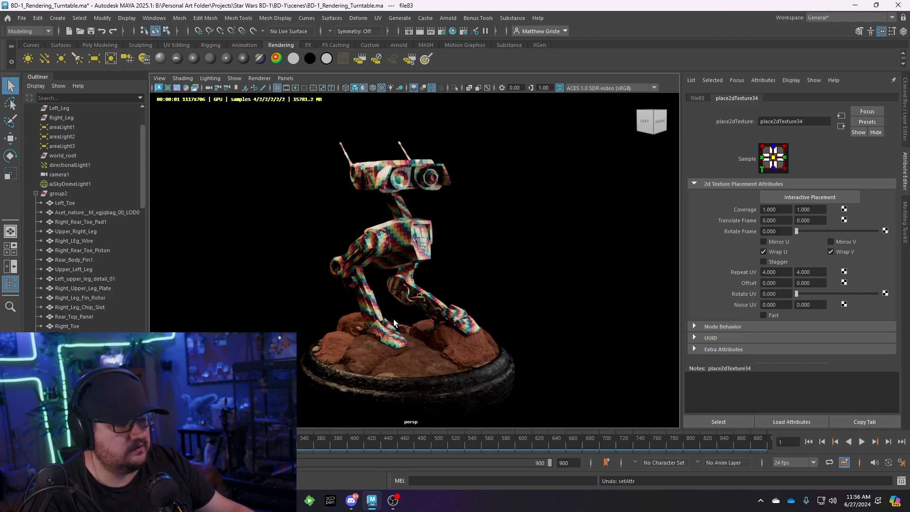
mouse_move(391, 317)
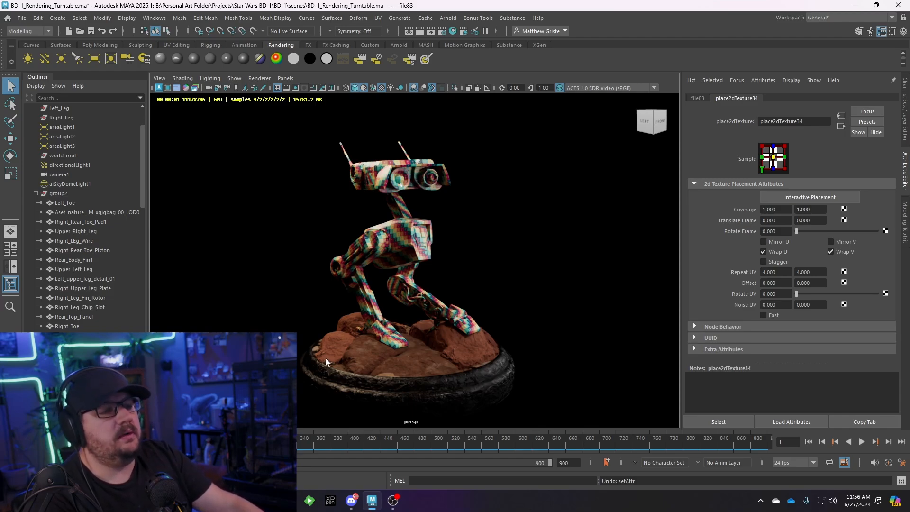
mouse_move(333, 360)
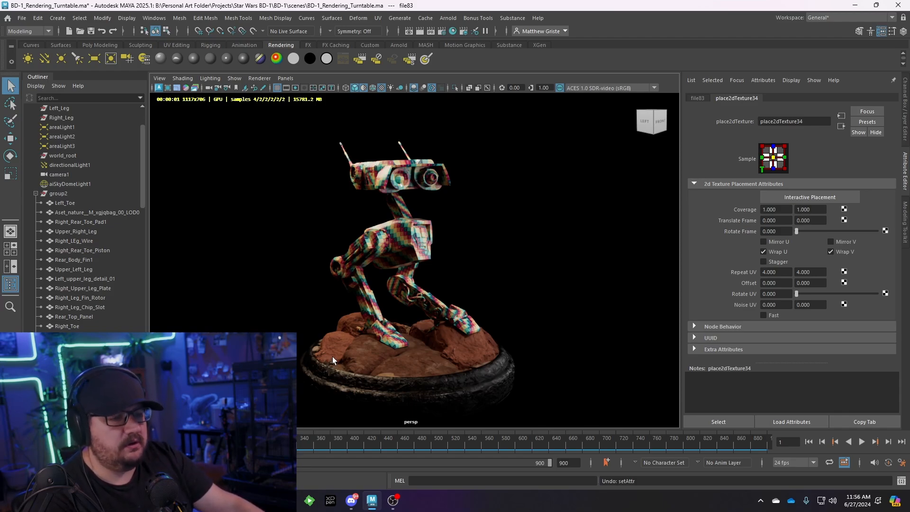
left_click(260, 78)
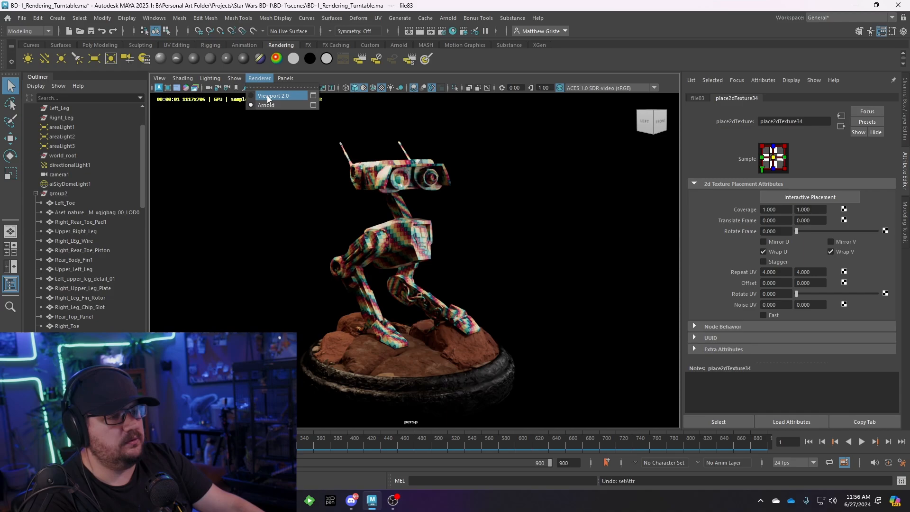
left_click(273, 95)
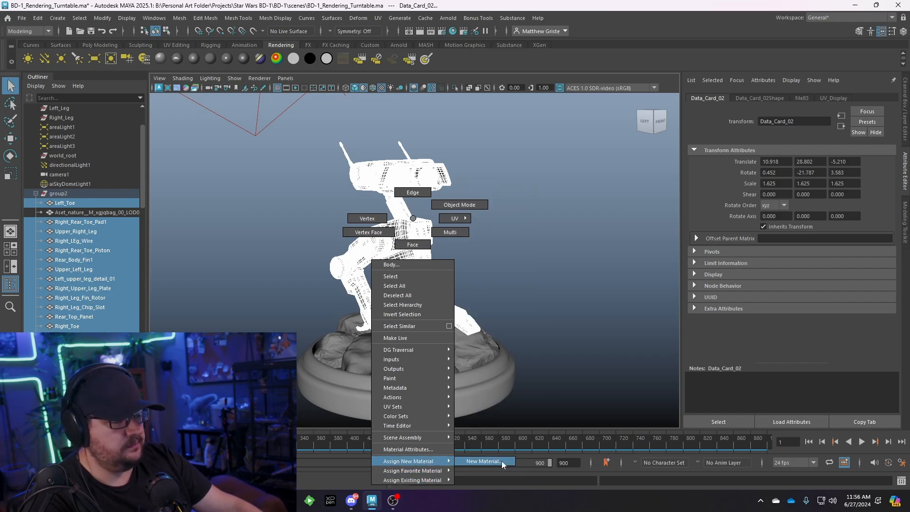
Step: Assign a new aiStandardSurface named Clay_Render with a clay preset to the droid parts
left_click(483, 461)
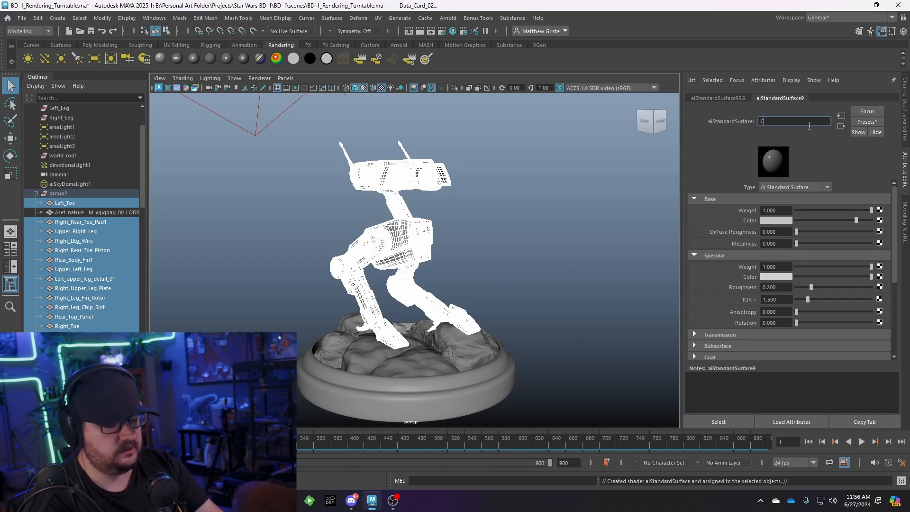
type("Clay_Render")
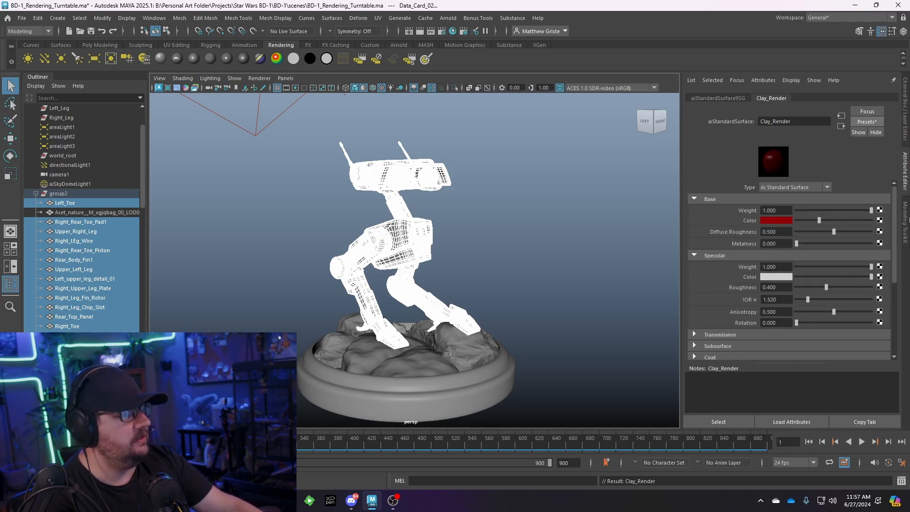
left_click(776, 220)
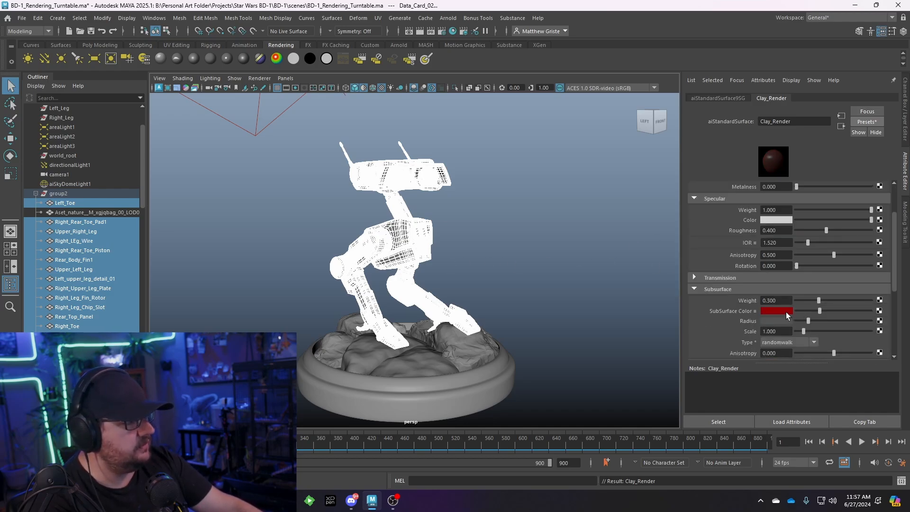
Step: Set Clay_Render's base and subsurface colours to neutral grey
left_click(776, 310)
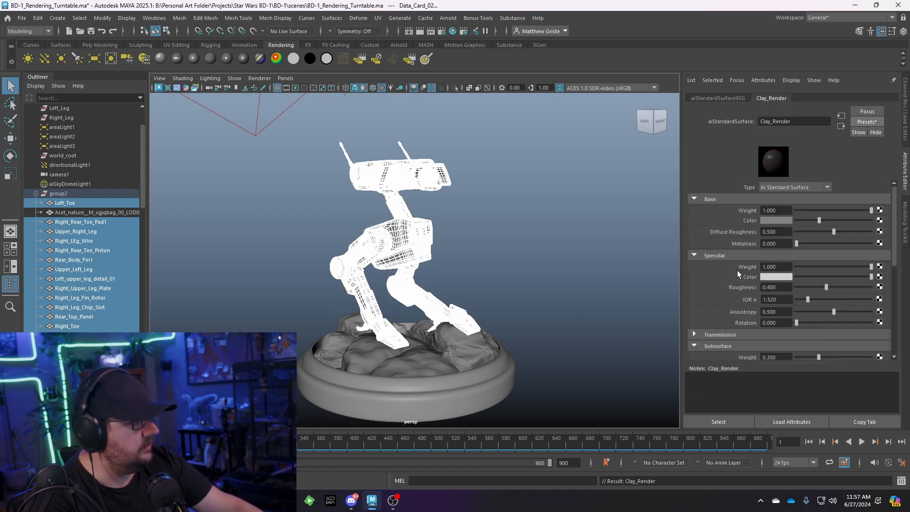
left_click(776, 220)
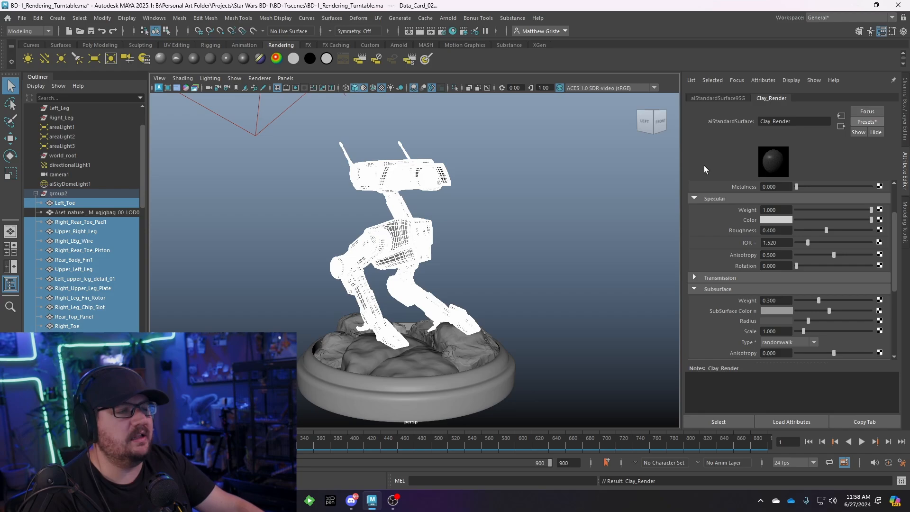
left_click(259, 77)
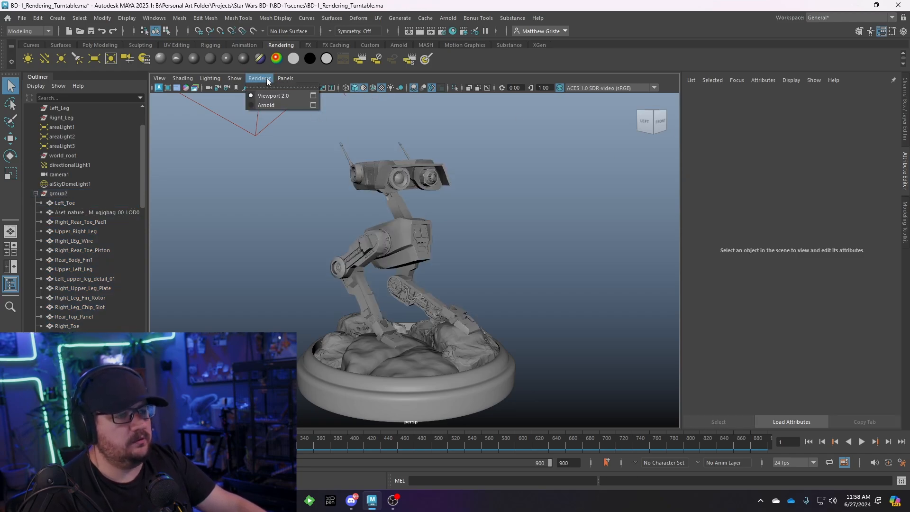
Step: Select all the droid mesh parts, including head, eye lens and antenna
left_click(265, 106)
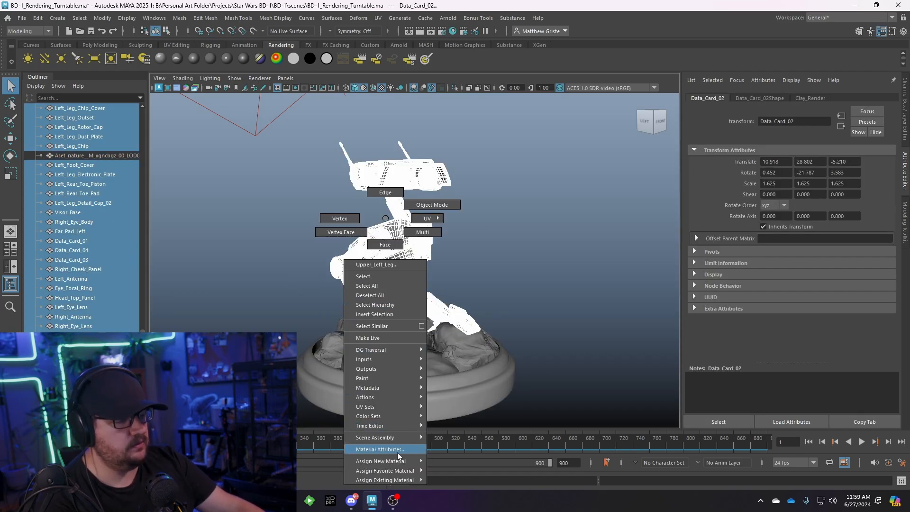
Step: Start a new material assignment and list the Arnold shader types for the droid parts
left_click(382, 460)
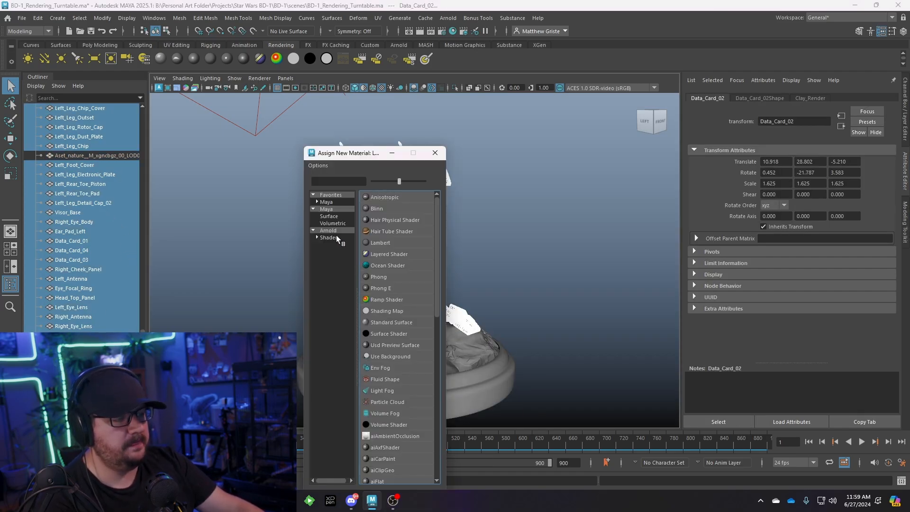
left_click(328, 237)
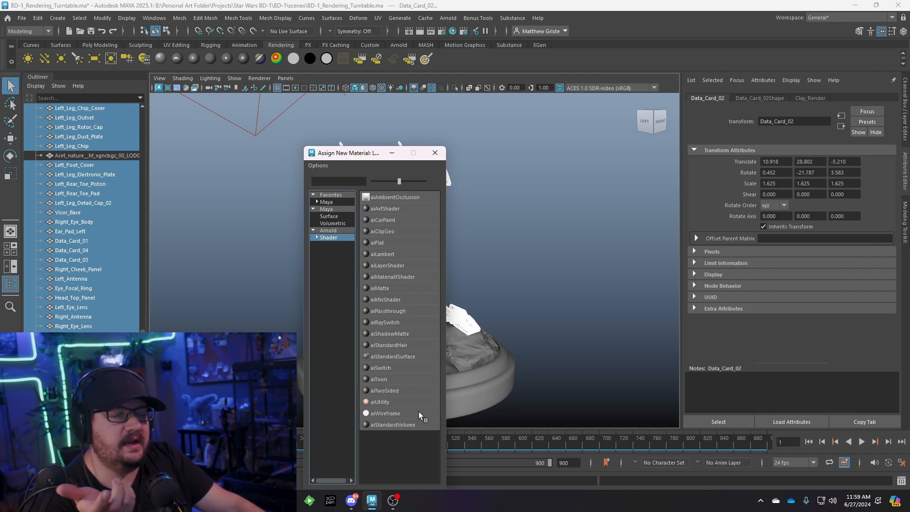
mouse_move(386, 413)
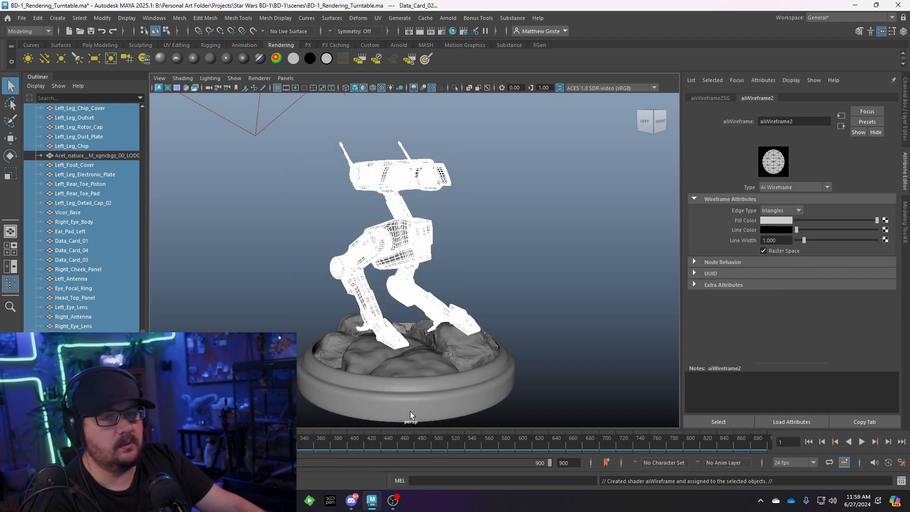
Step: Lower the Fill Color slightly and set the wireframe Line Width to about 1.190
left_click(776, 229)
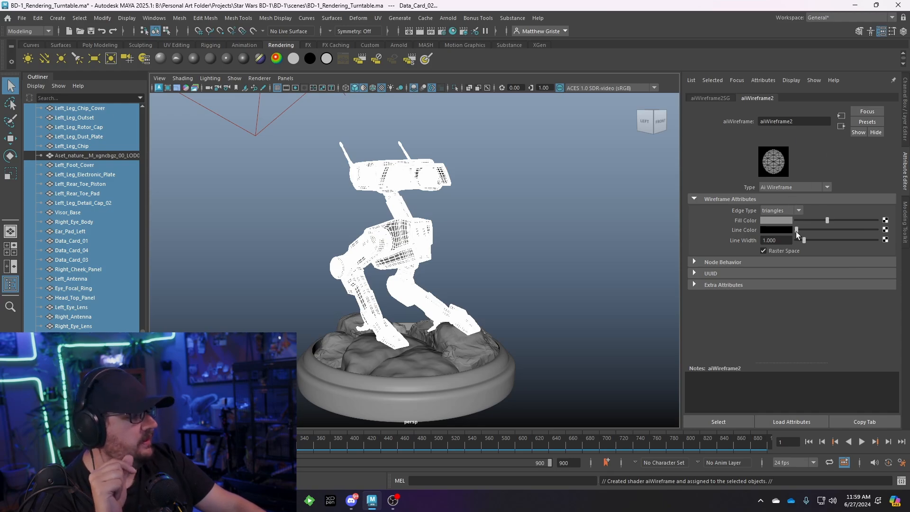
left_click_drag(806, 240, 805, 240)
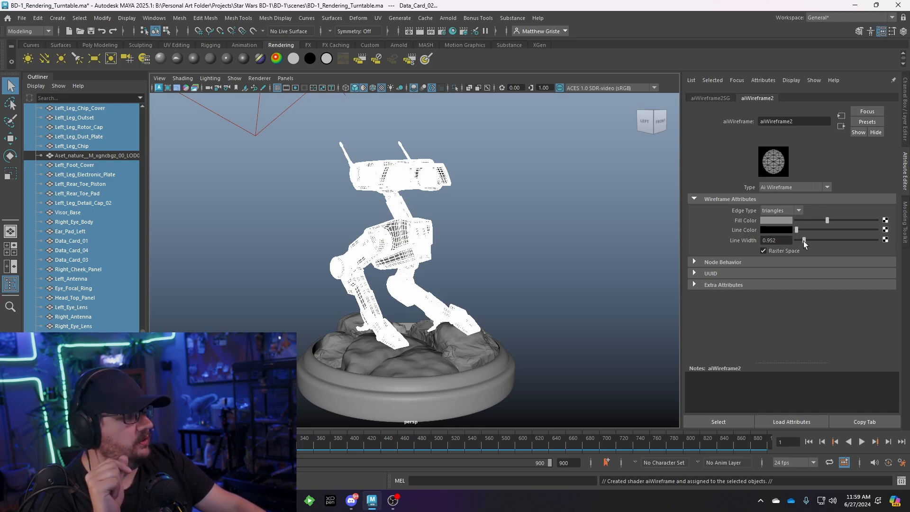
left_click_drag(796, 240, 806, 239)
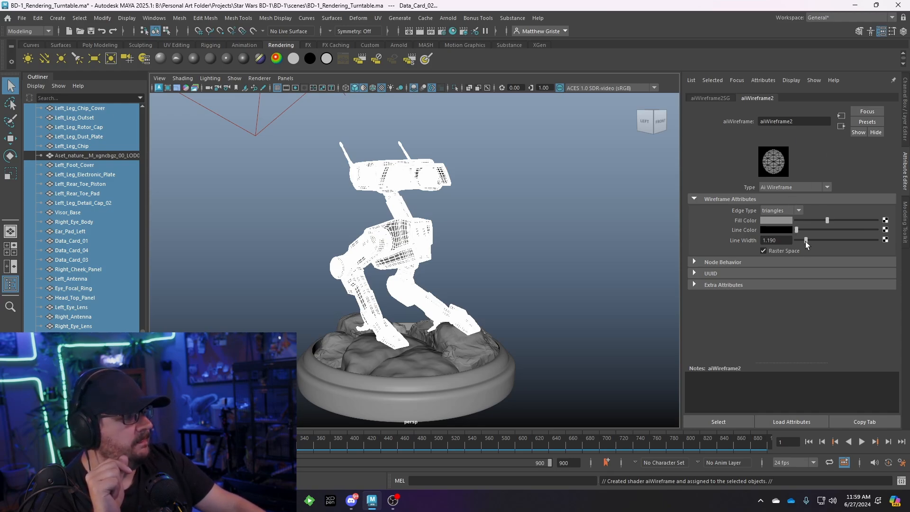
mouse_move(754, 216)
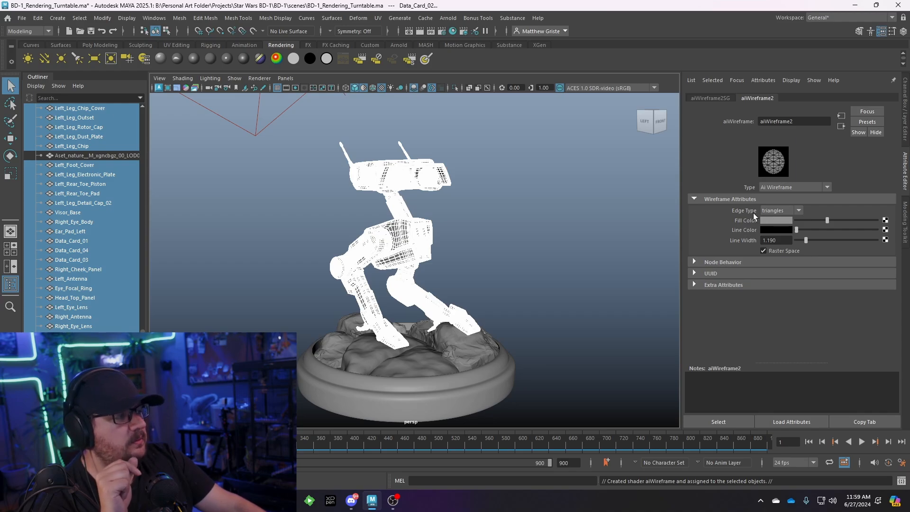
mouse_move(804, 211)
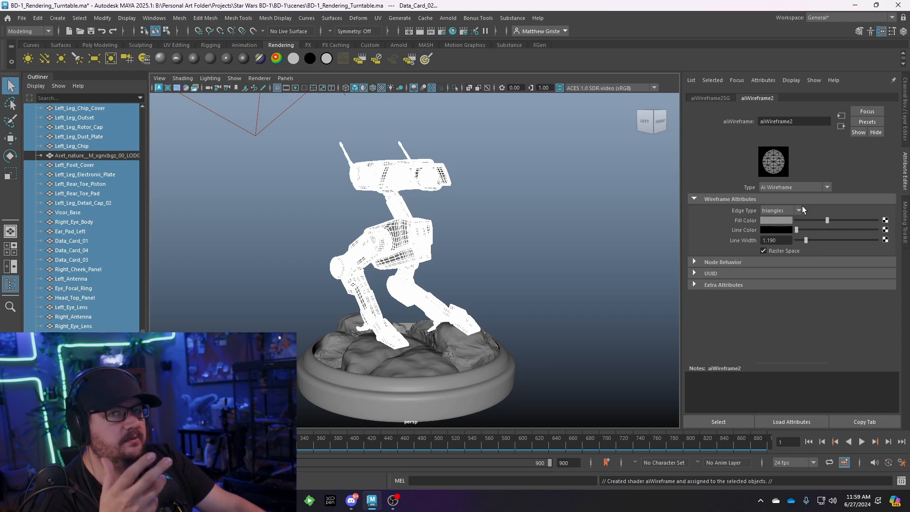
mouse_move(801, 211)
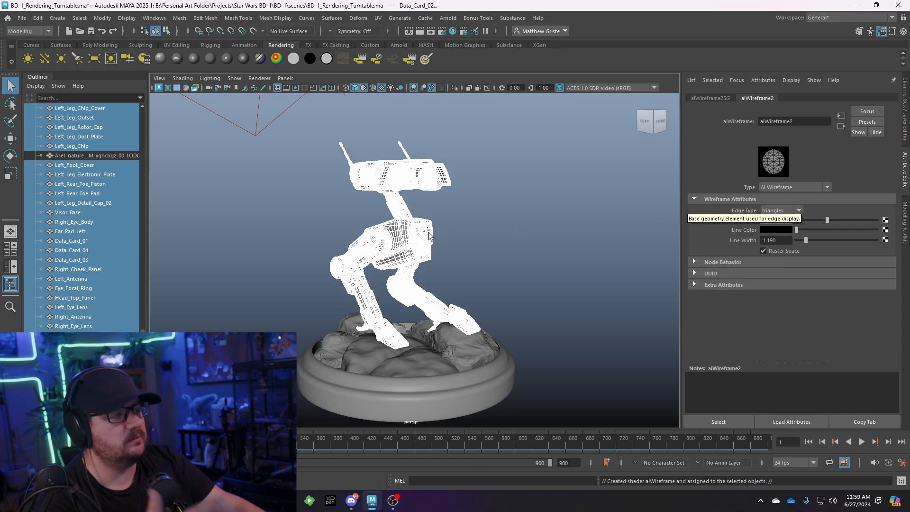
Step: Set the aiWireframe Edge Type to polygons instead of triangles
left_click(798, 210)
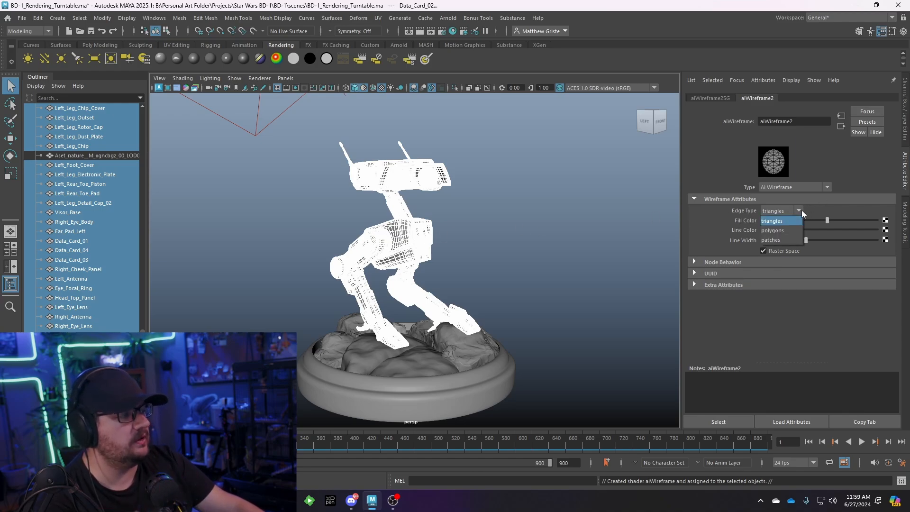
left_click(773, 229)
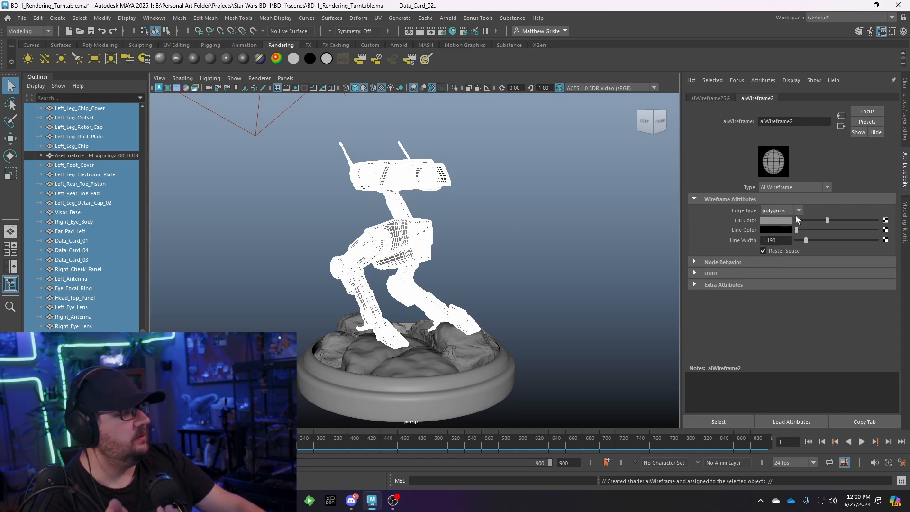
left_click(782, 210)
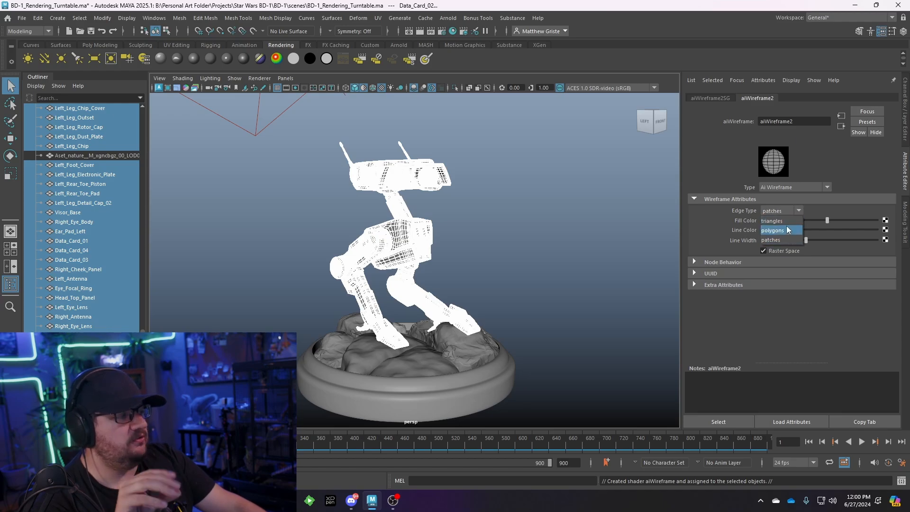
left_click(772, 231)
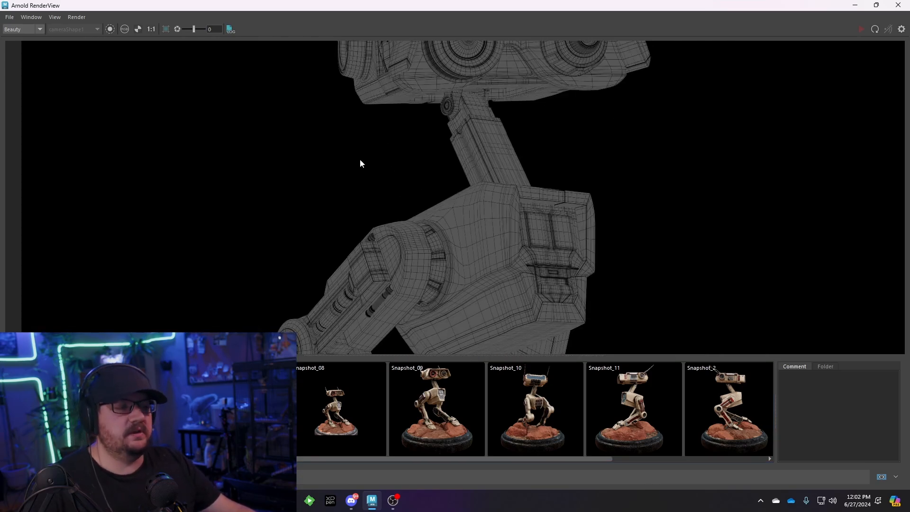
mouse_move(376, 214)
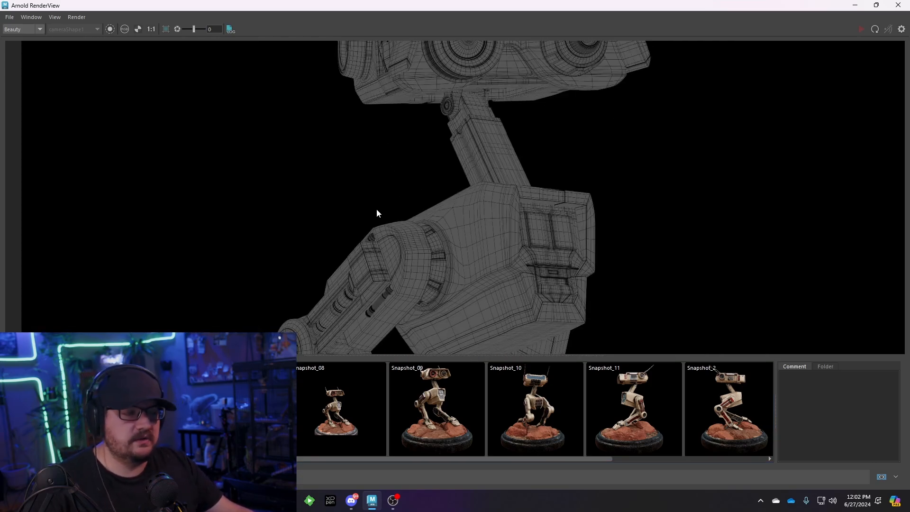